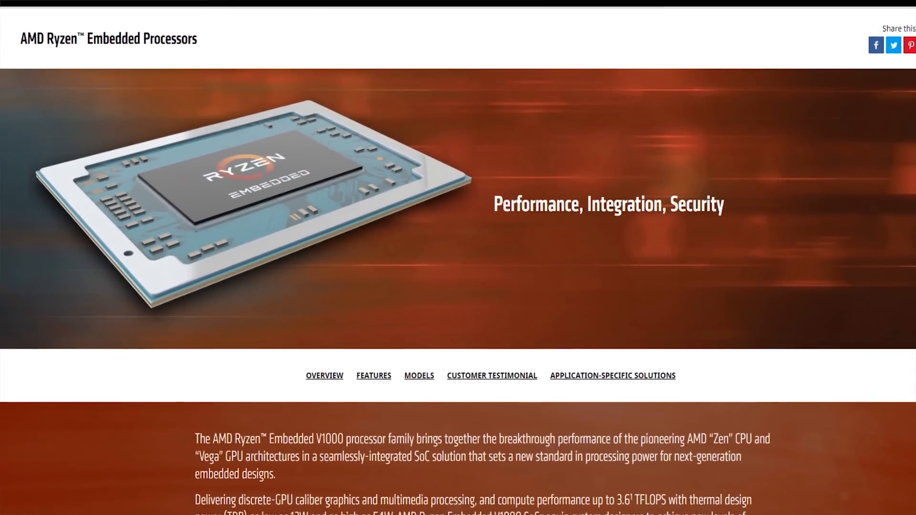
pyautogui.scroll(-3)
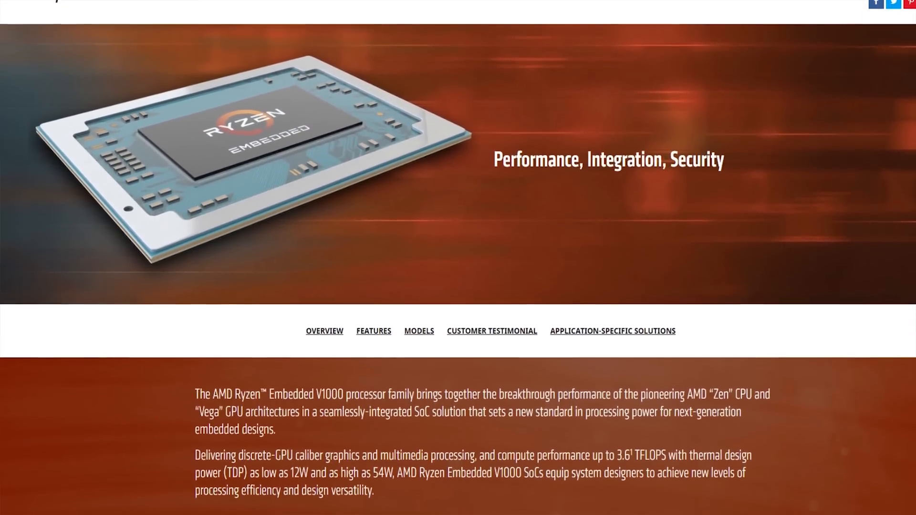